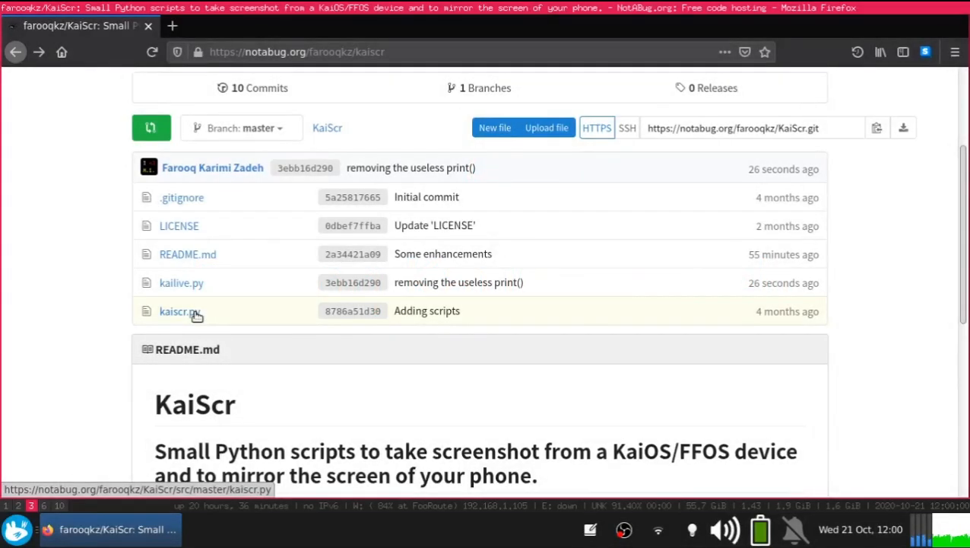
mouse_move(247, 314)
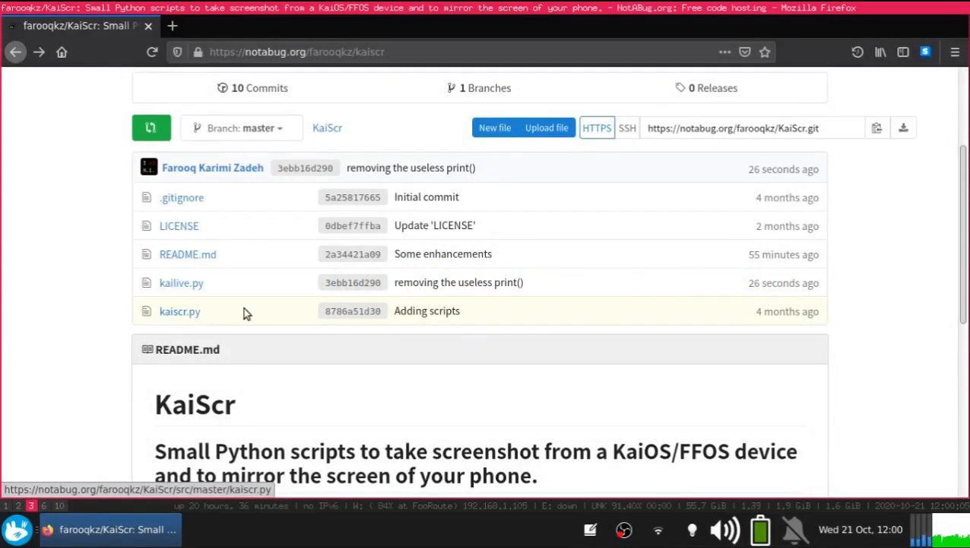
mouse_move(181, 282)
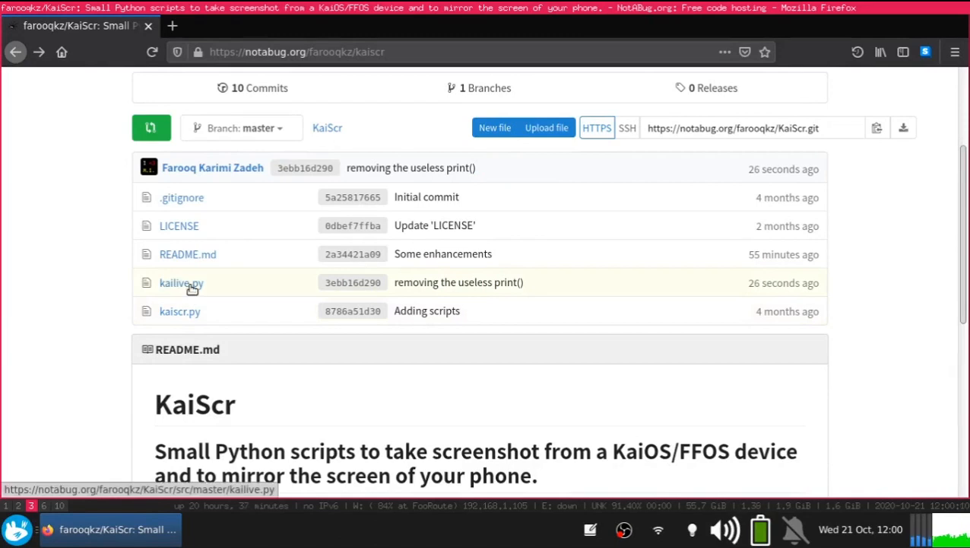
mouse_move(180, 315)
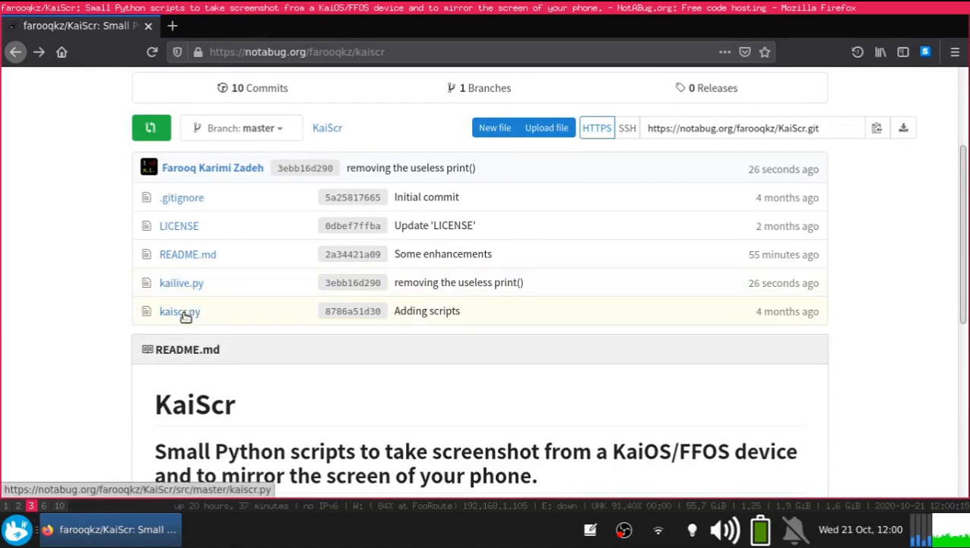
mouse_move(189, 301)
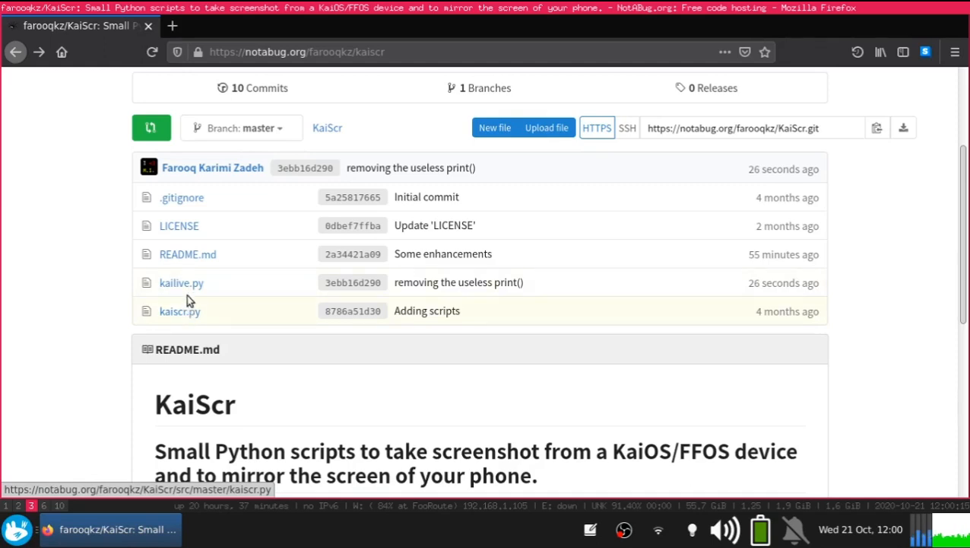
mouse_move(179, 310)
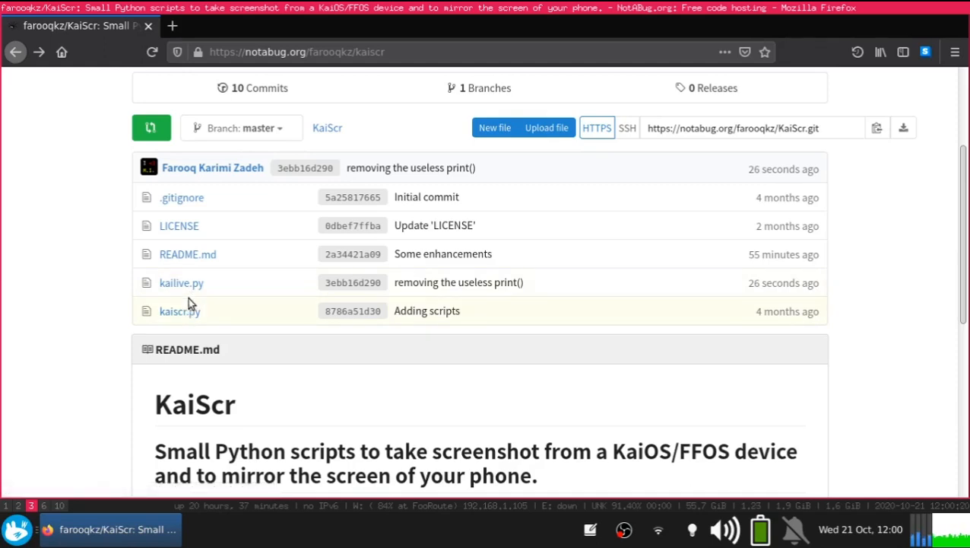
mouse_move(197, 298)
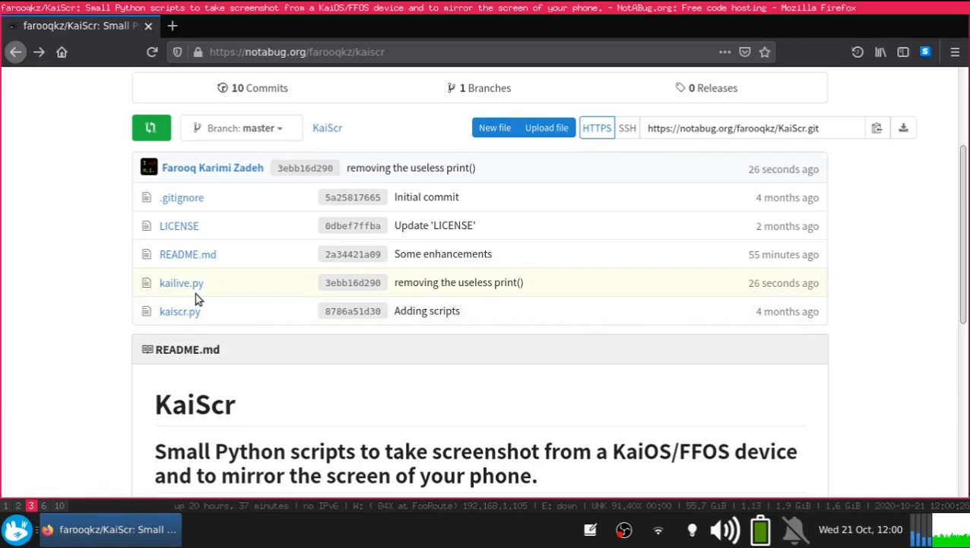
mouse_move(199, 295)
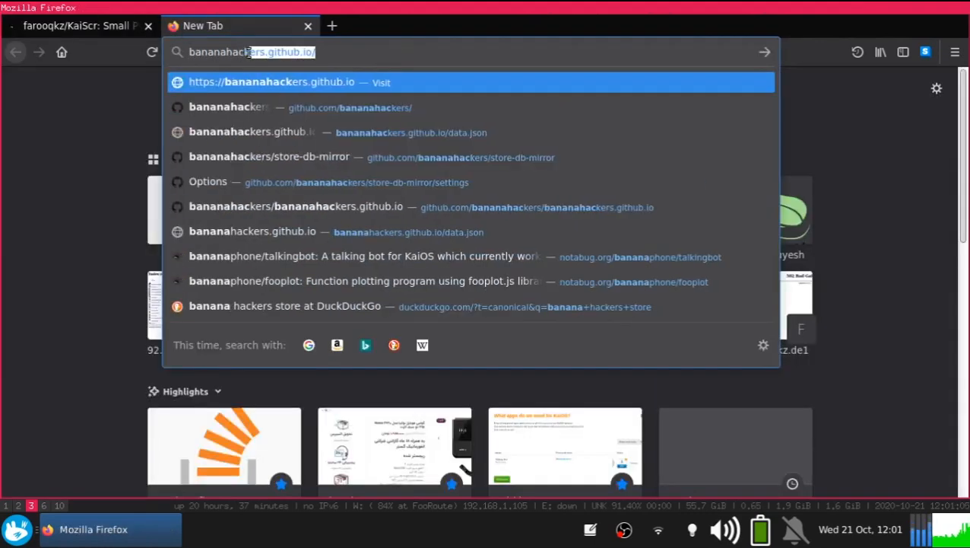
Go to bananahackers.net and show the ZIP / TAR.GZ download options for the KaiScr repository.
text(bananahackers.net)
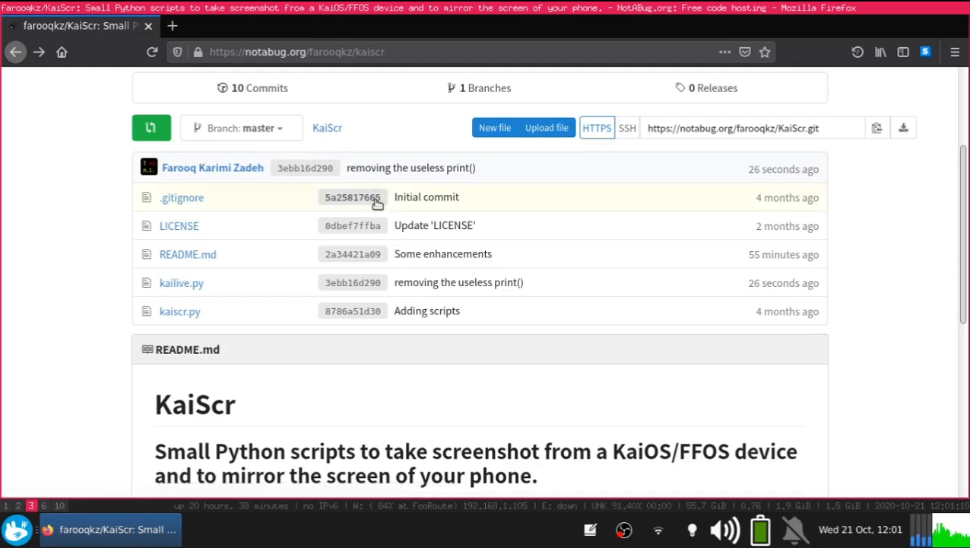
mouse_move(380, 215)
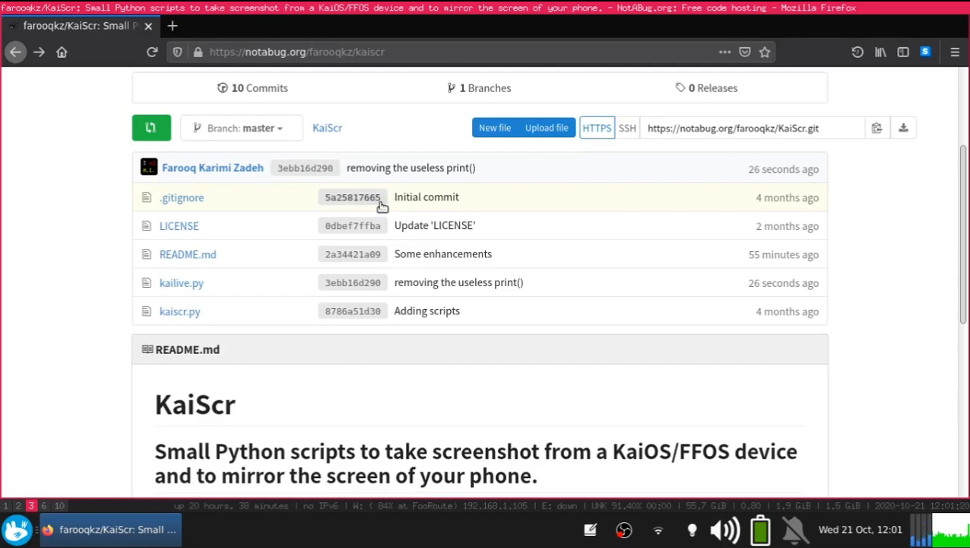
mouse_move(353, 197)
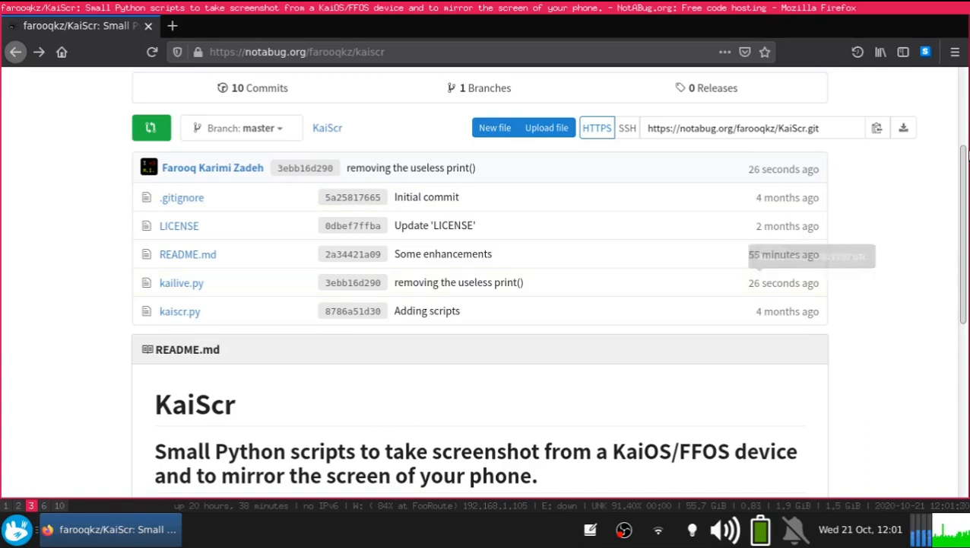
click(903, 127)
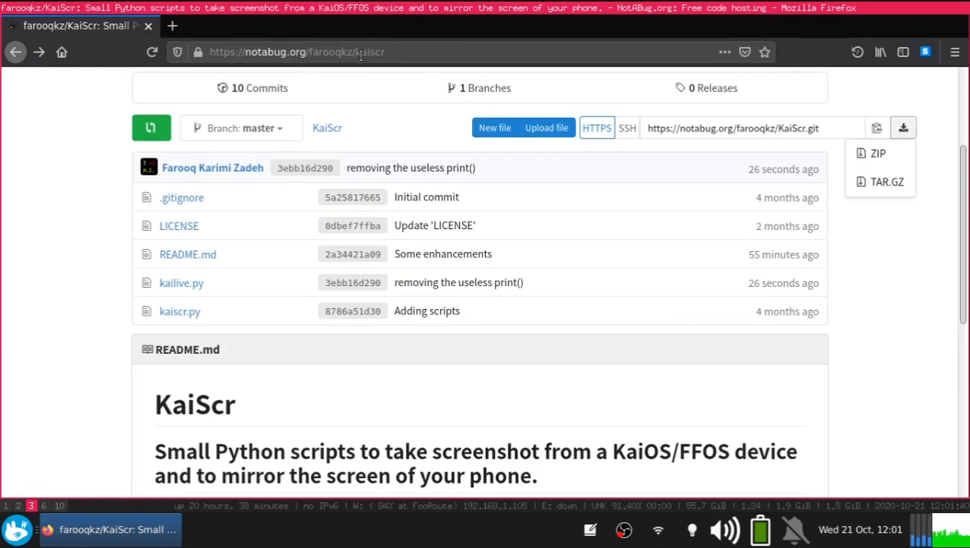
mouse_move(879, 153)
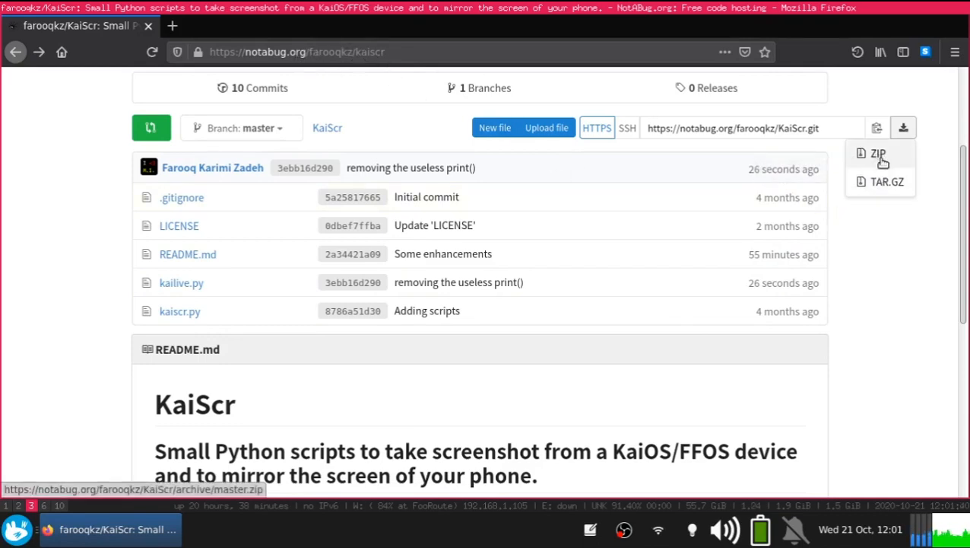
mouse_move(886, 181)
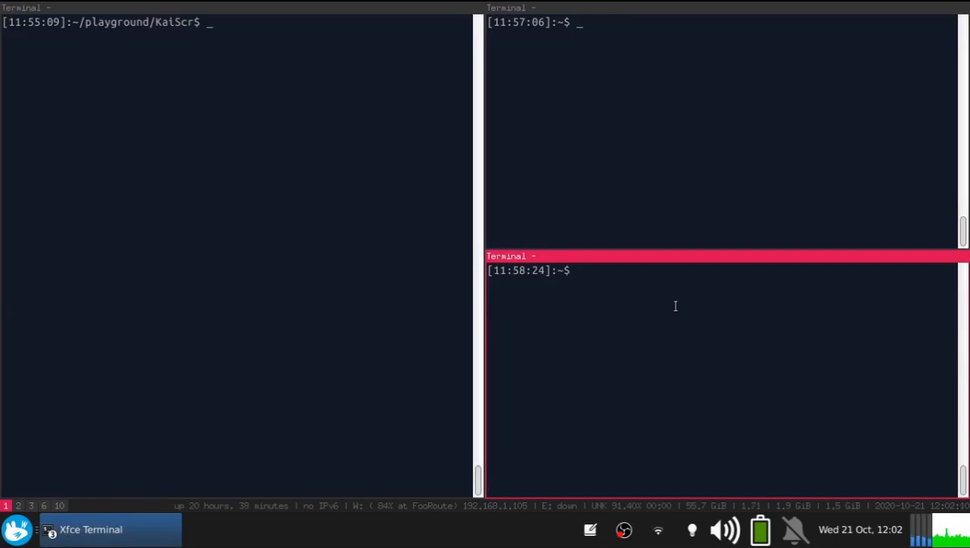
Run adb forward tcp:6000 localfilesystem:/data/local/debugger-socket to reach the phone's debugger.
text(adb forward tcp:6000 localfilesystem:/data/local/debugger-socket)
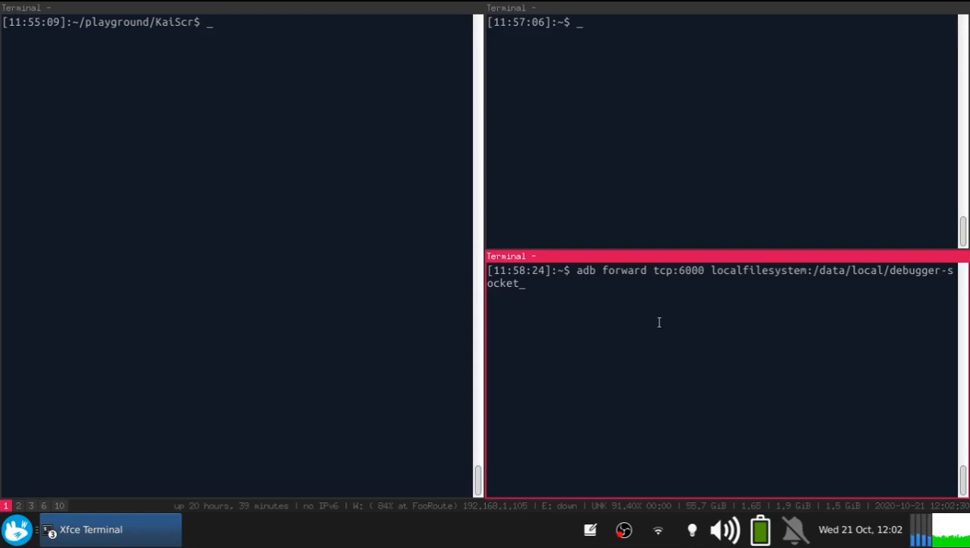
key(Return)
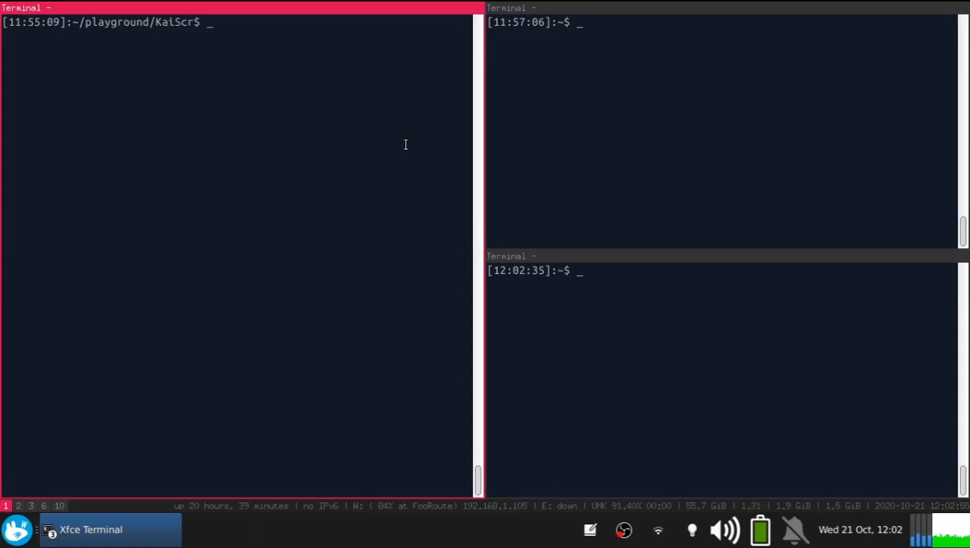
List the KaiScr folder with ls and show kaiscr.py's help via python3 kaiscr.py -h.
text(l)
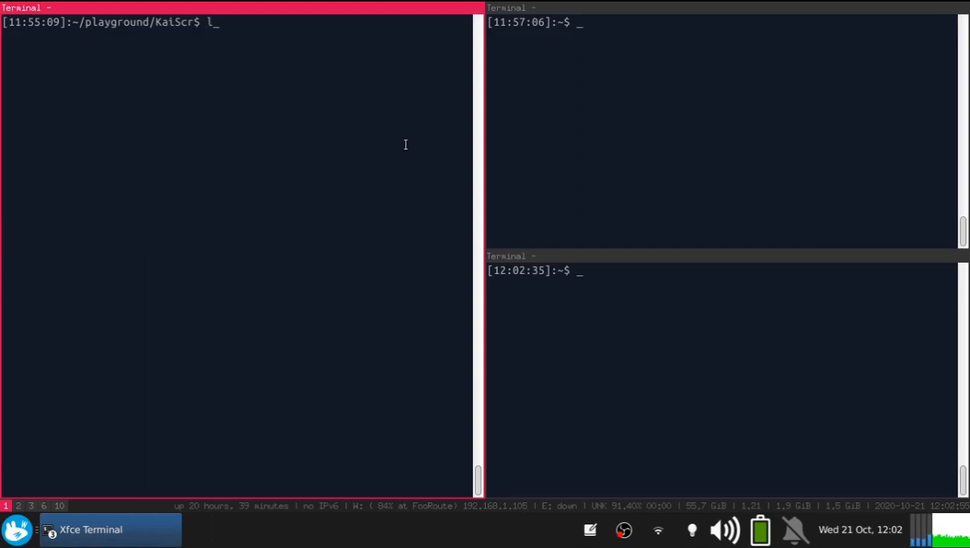
text(s)
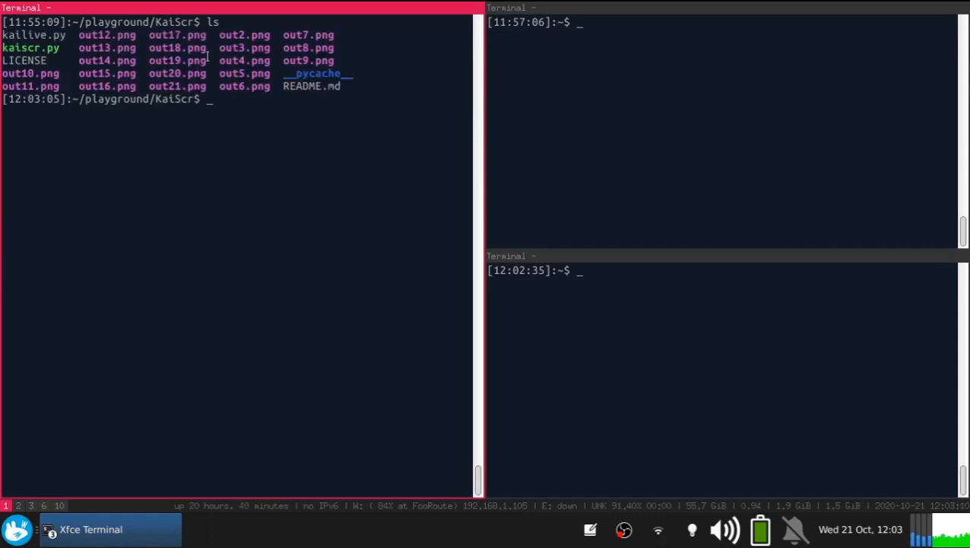
mouse_move(256, 117)
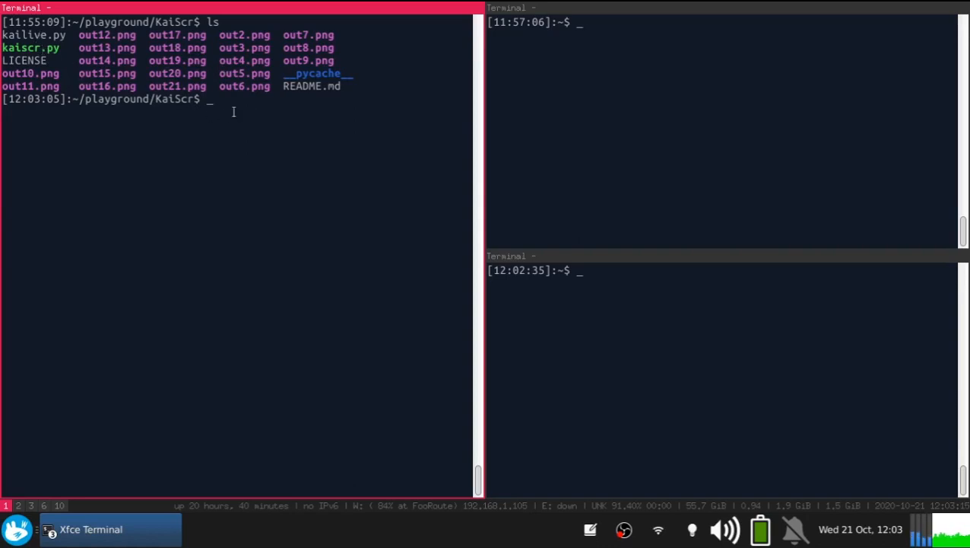
text(python)
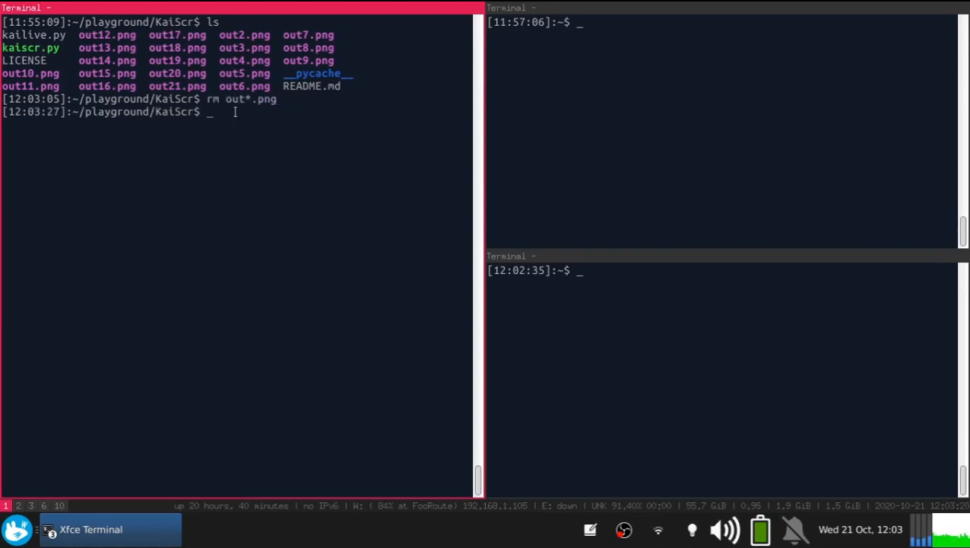
text(python3)
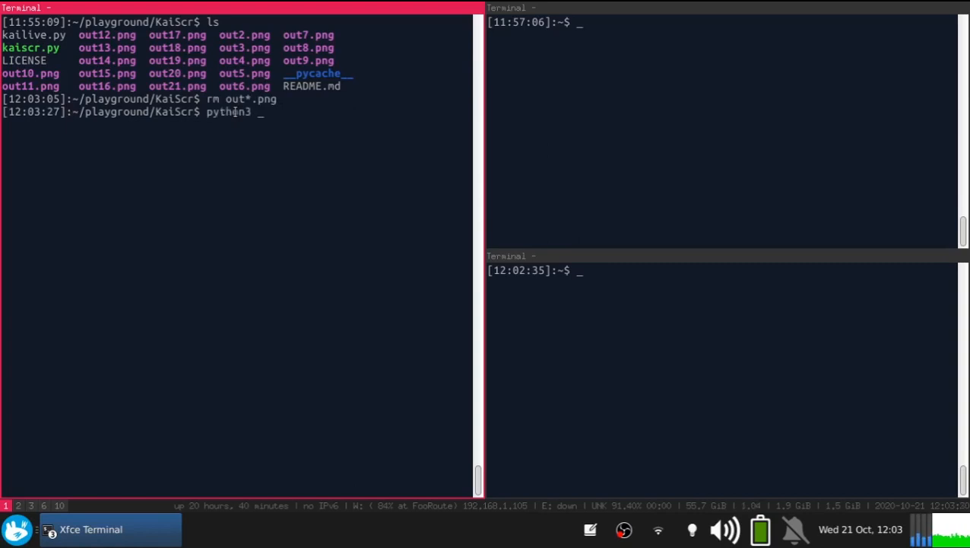
text(kaiscr.py -h)
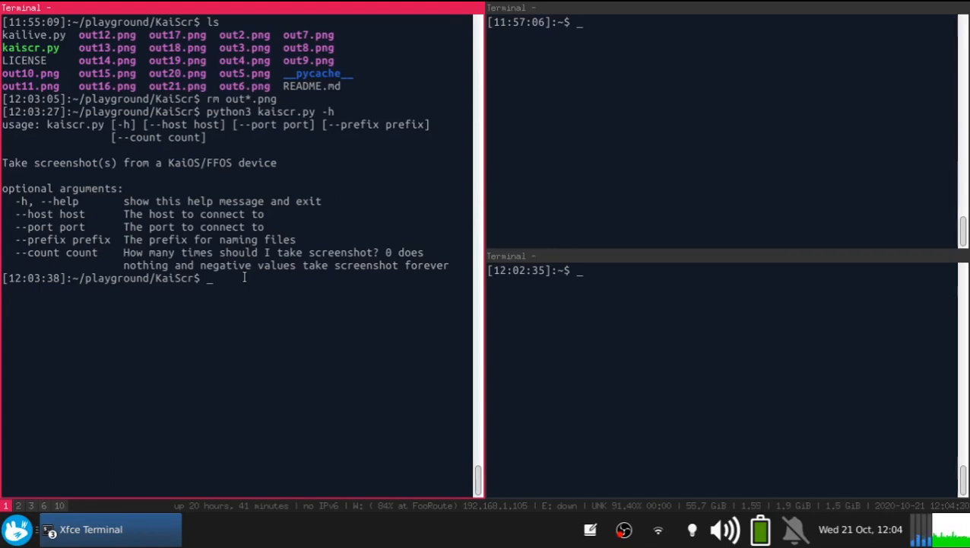
Capture 20 screenshots with python3 kaiscr.py --count 20 and view them in feh.
text(python3 kaiscr.py --count)
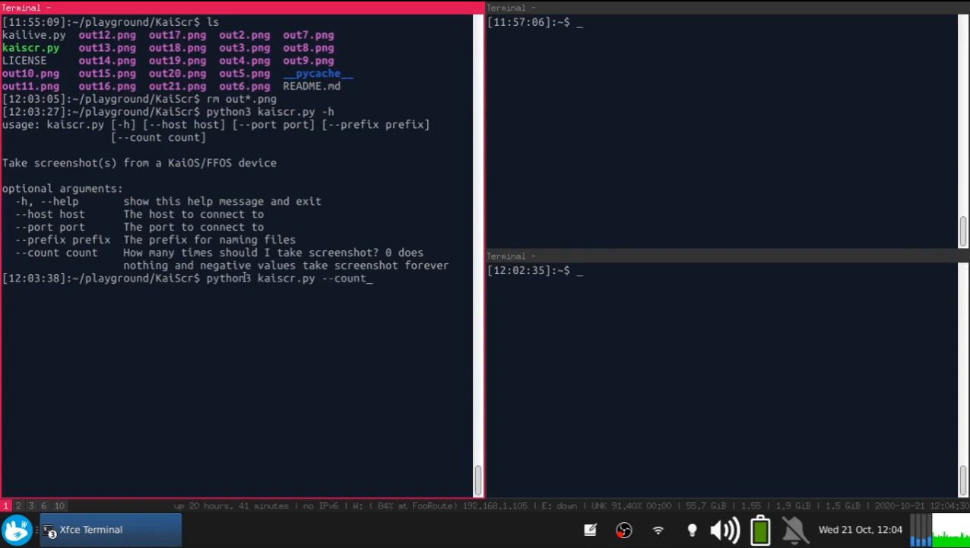
text(20)
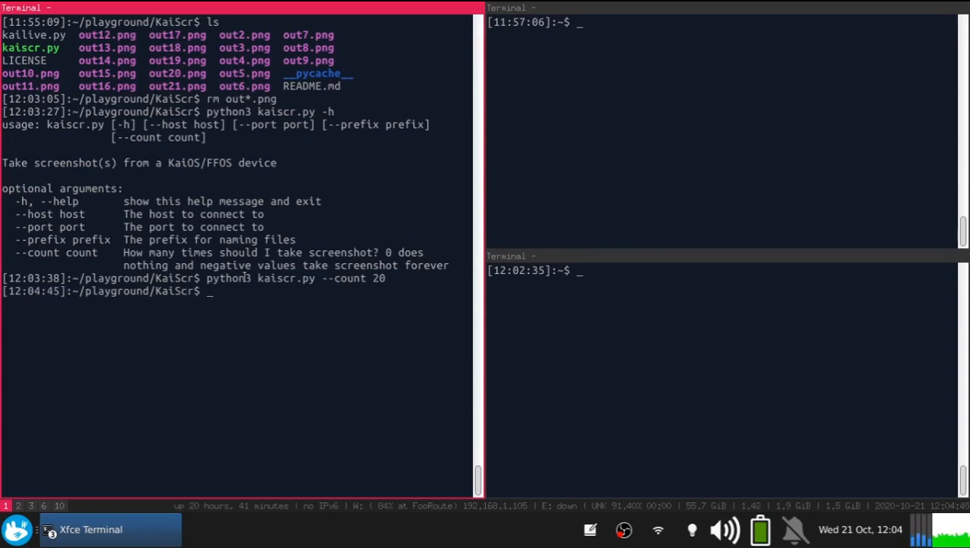
text(feh)
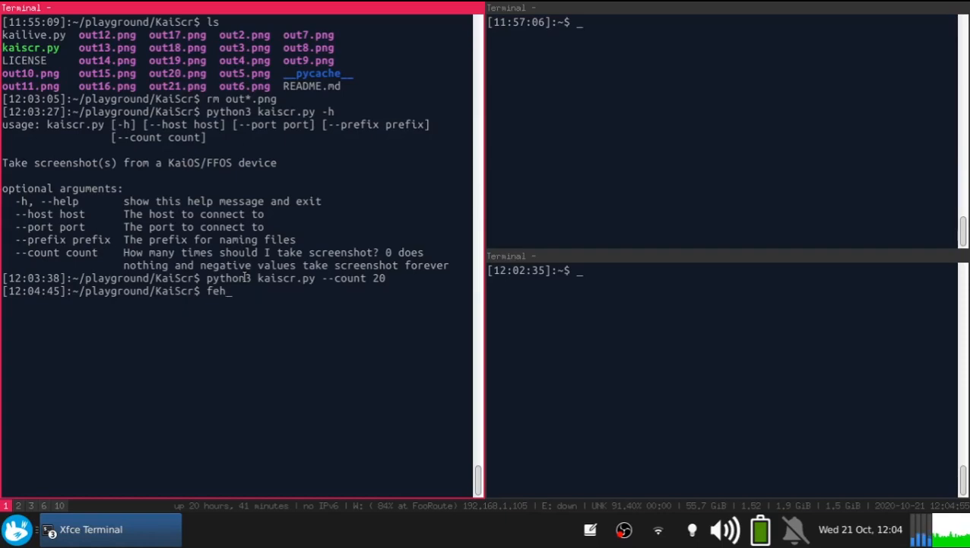
key(Return)
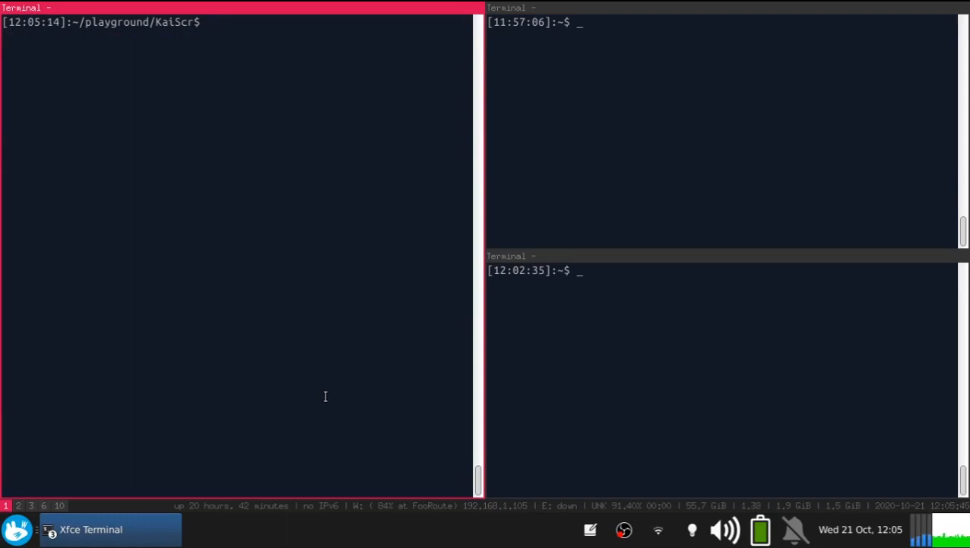
Run python3 kailive.py so a window mirrors the phone's app grid live.
text(python3 kaili)
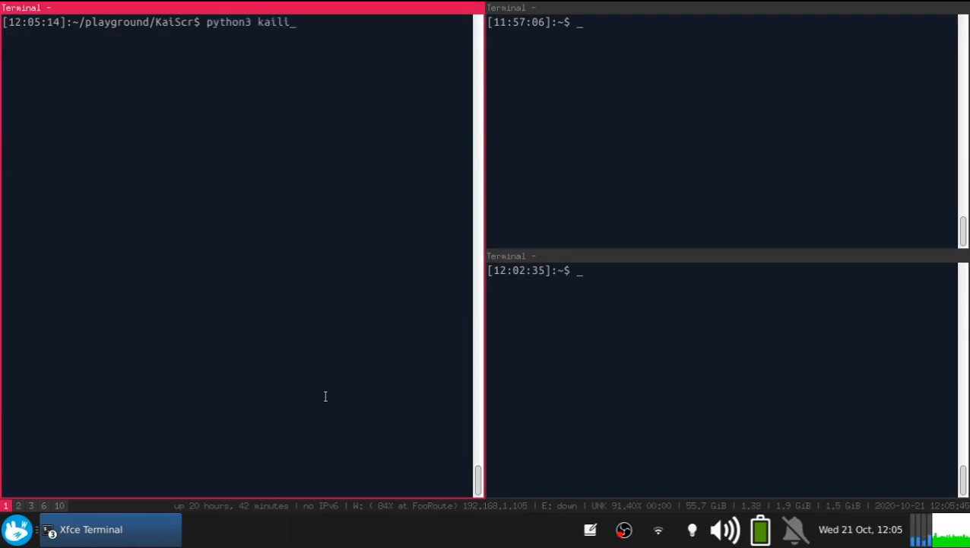
text(ve.py)
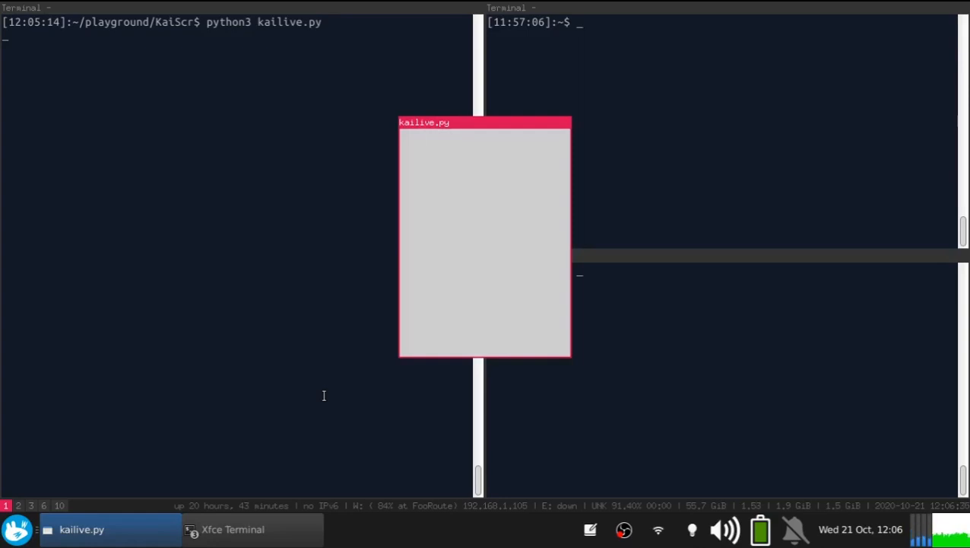
mouse_move(448, 315)
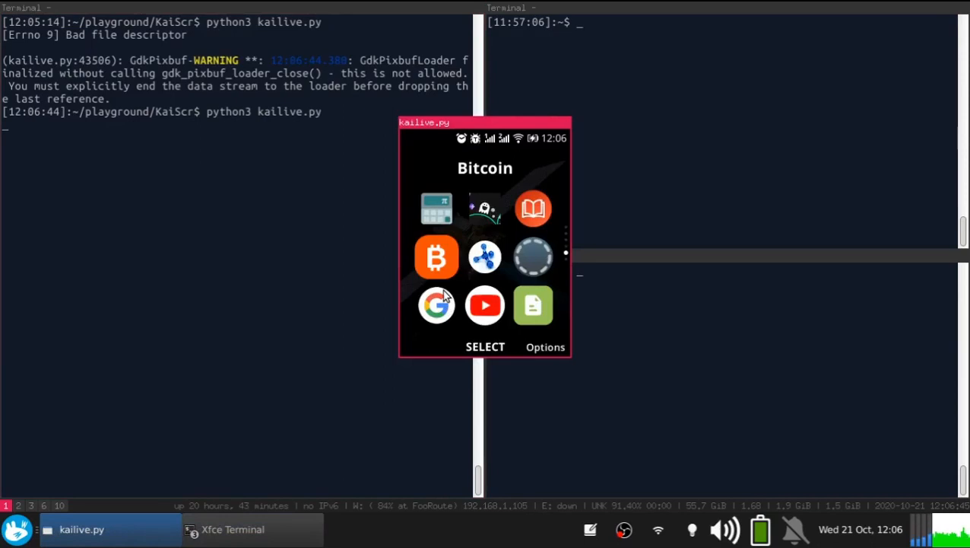
click(435, 304)
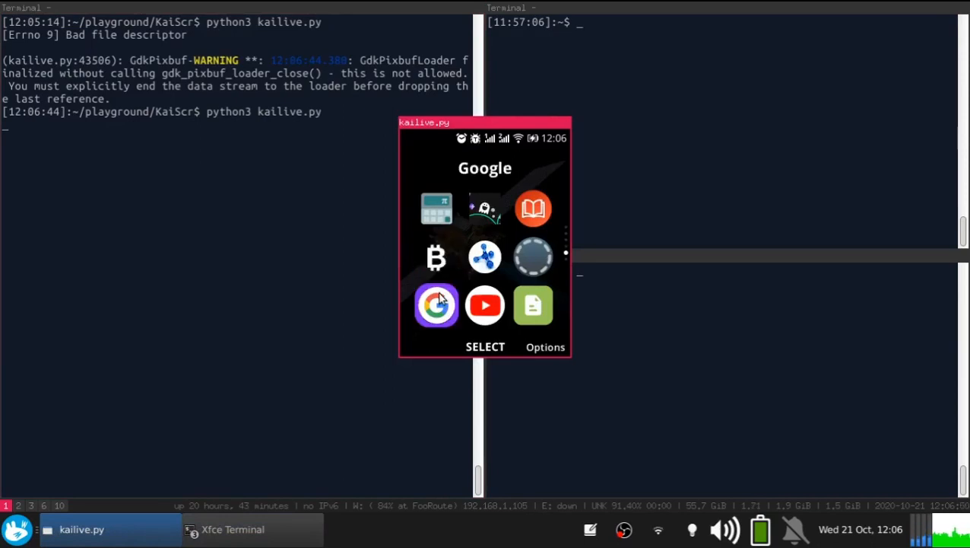